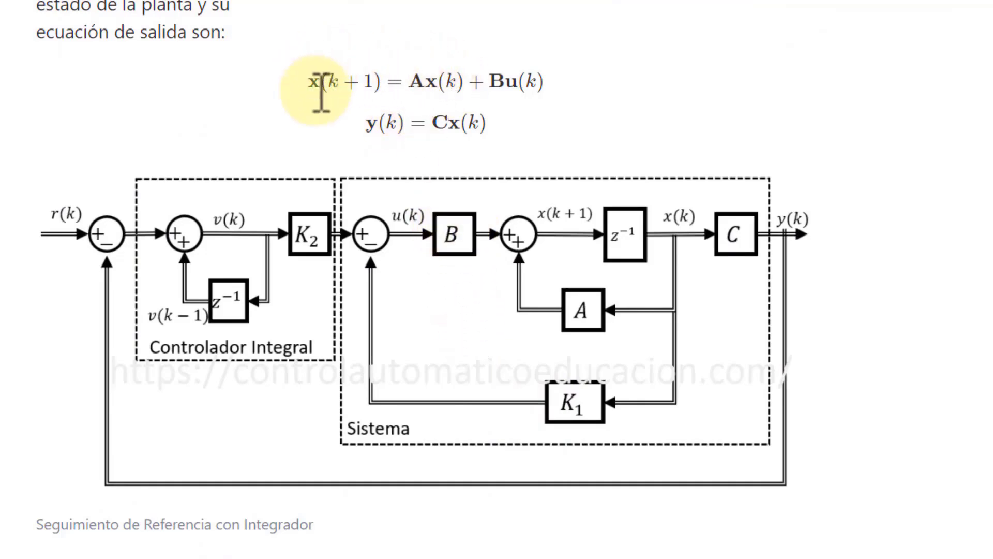
mouse_move(391, 123)
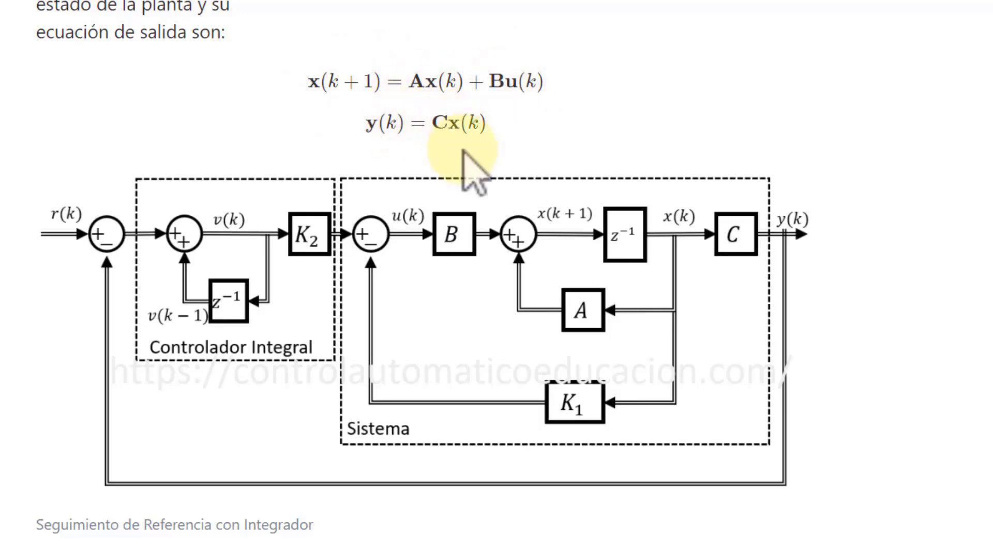
mouse_move(476, 246)
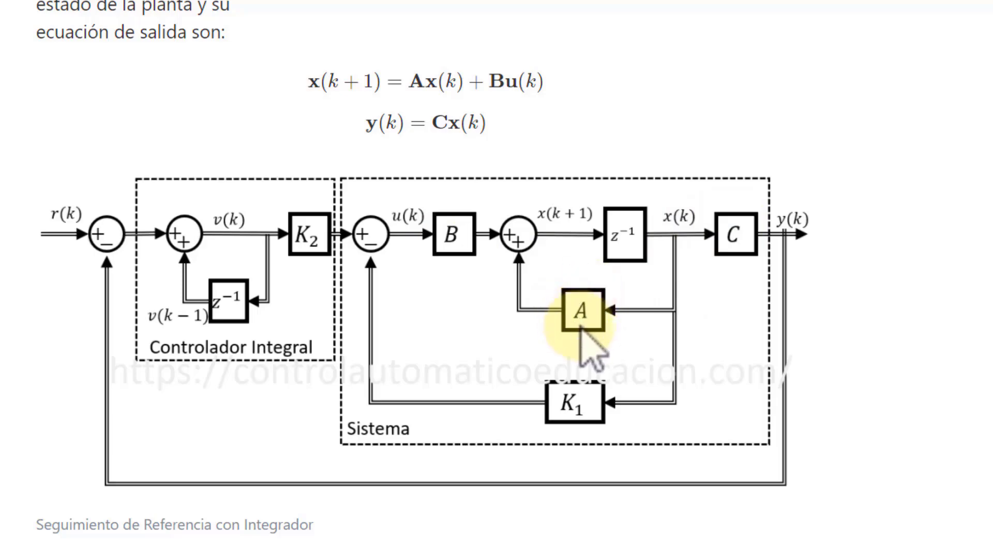
mouse_move(463, 245)
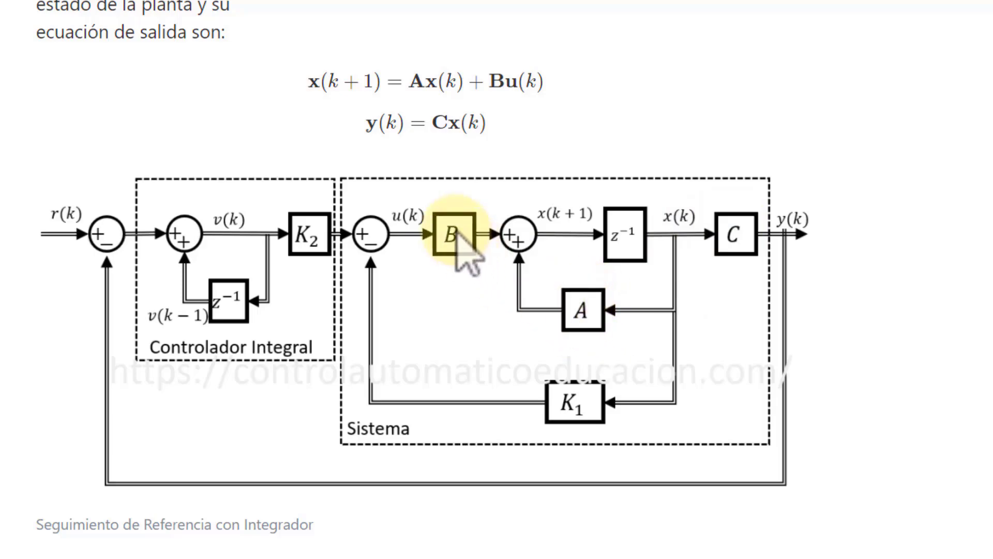
mouse_move(472, 256)
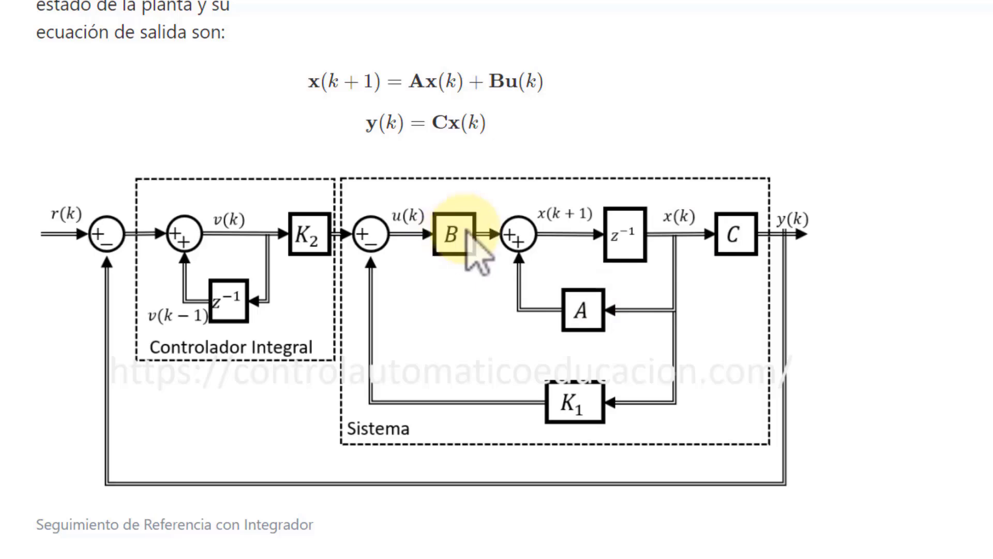
mouse_move(737, 240)
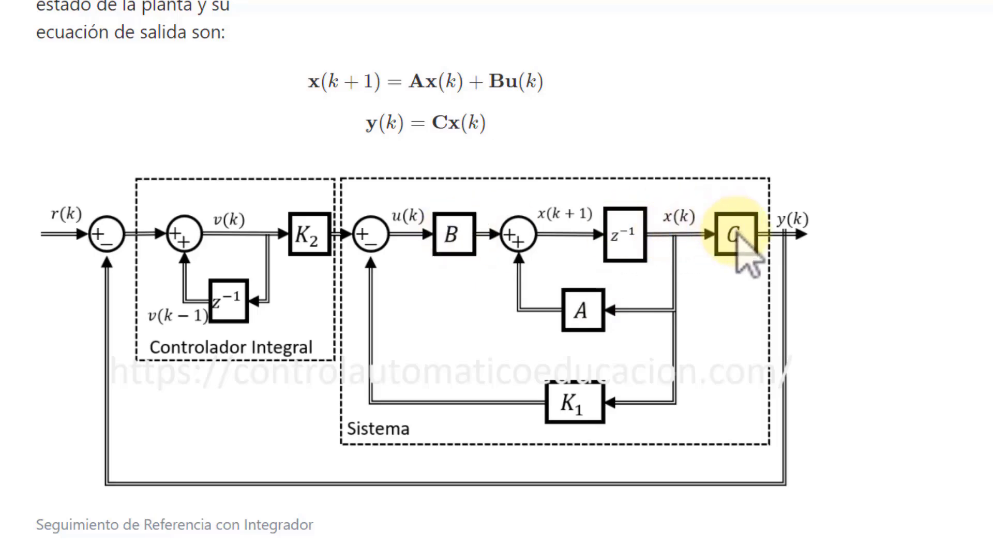
mouse_move(365, 150)
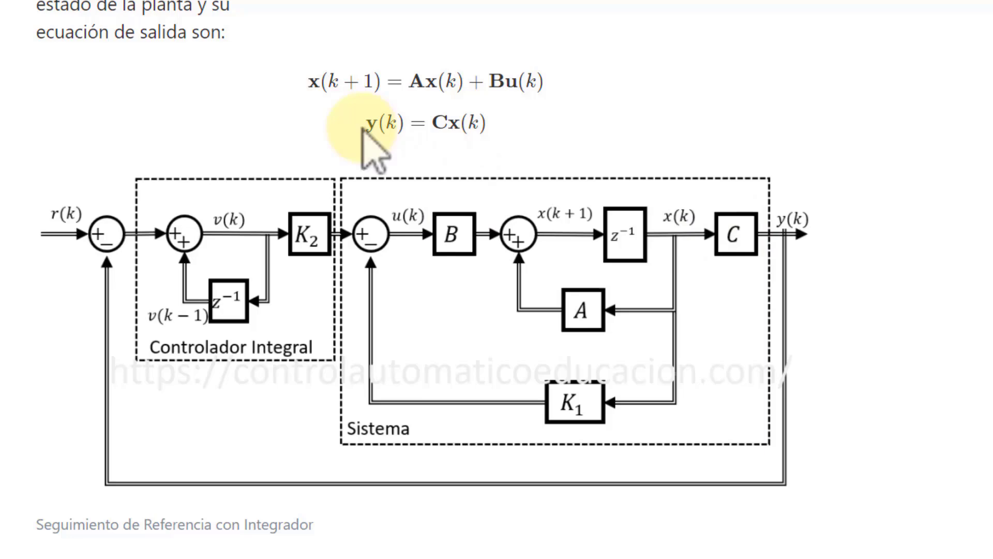
mouse_move(348, 150)
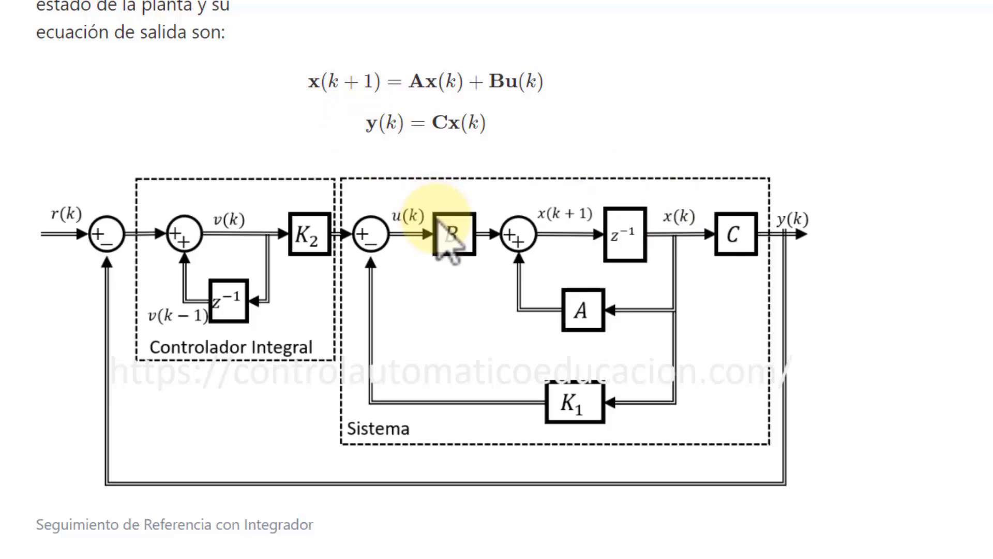
mouse_move(501, 363)
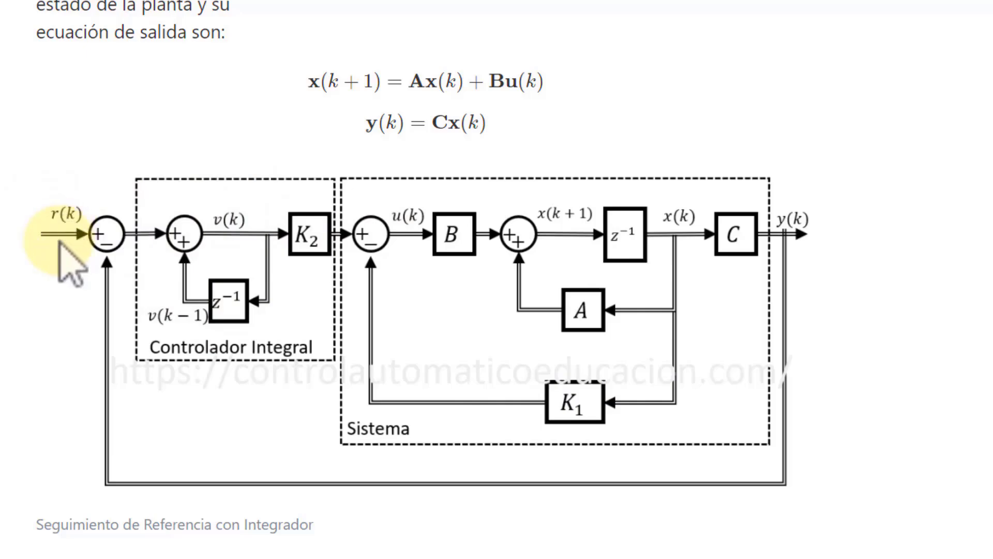
Scroll the tutorial page down to the integrator state equation and the u(k+1) control-law derivation
scroll("down", 3)
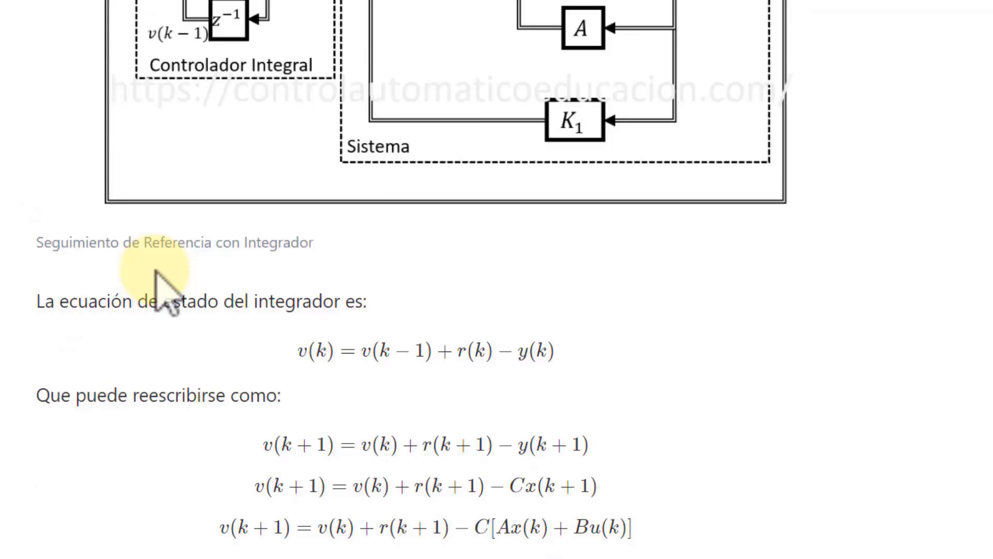
scroll("down", 3)
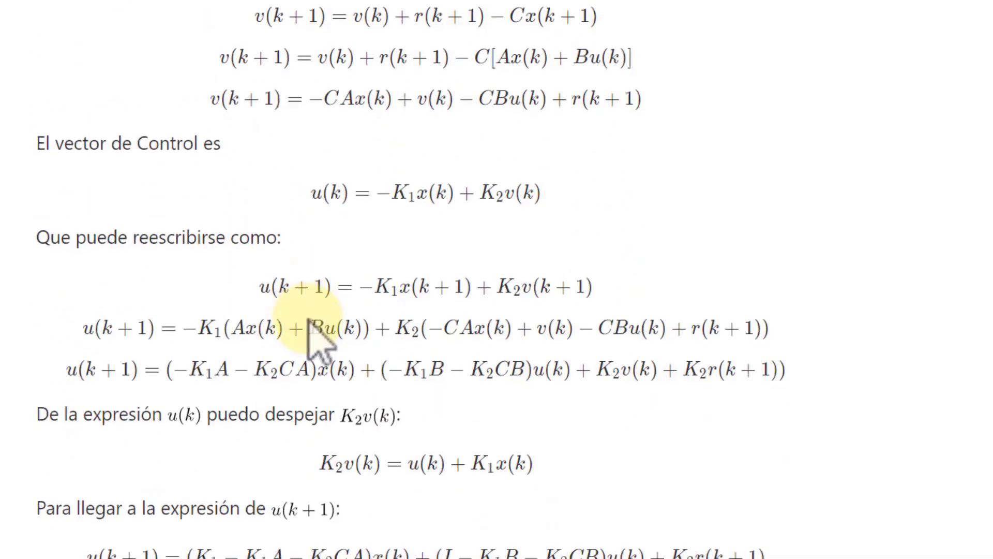
scroll("down", 3)
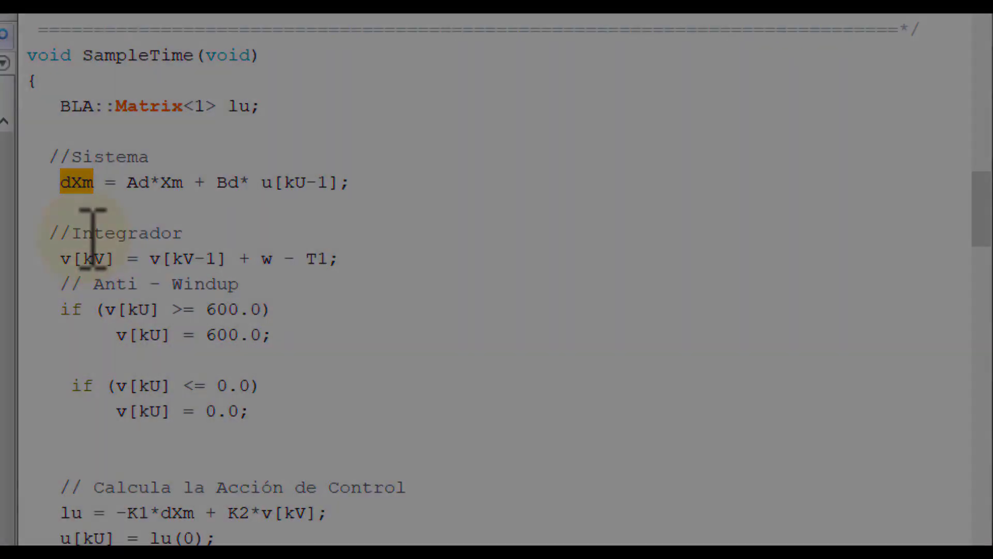
Upload the TCLAB_CAE state-feedback sketch to the Arduino Leonardo on COM14
left_click(72, 35)
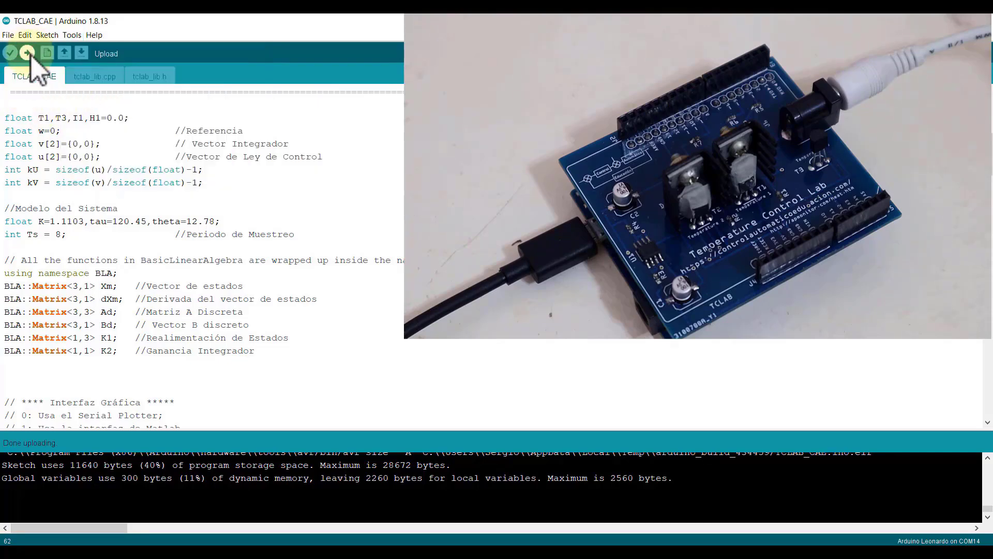
left_click(27, 53)
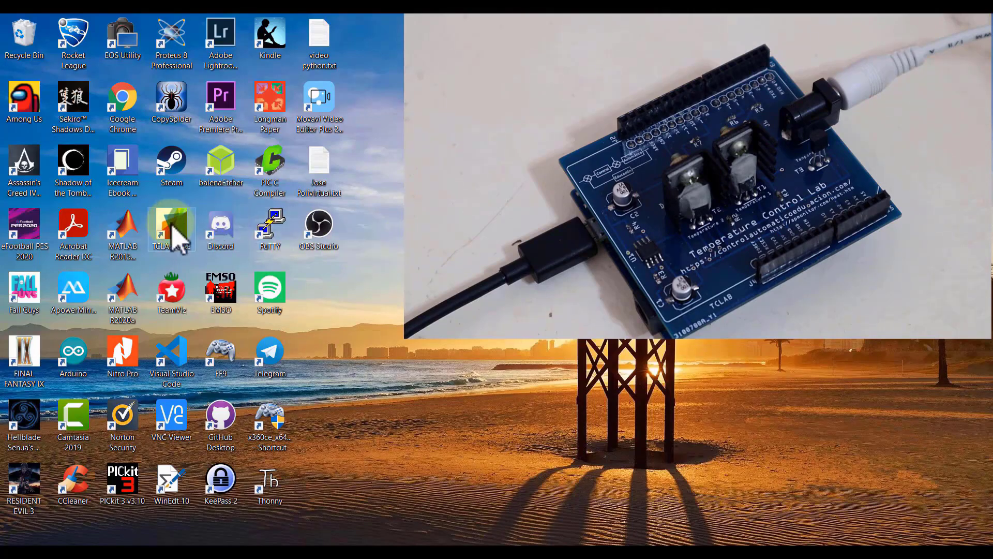
Launch the TCLAB CAE interface from its desktop shortcut and enter a 45 °C setpoint
double_click(171, 228)
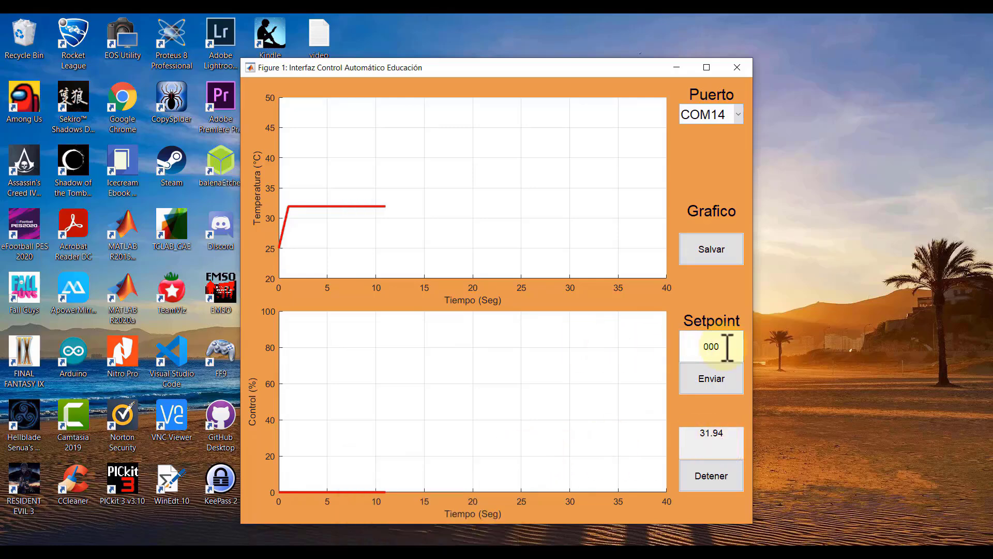
type("4")
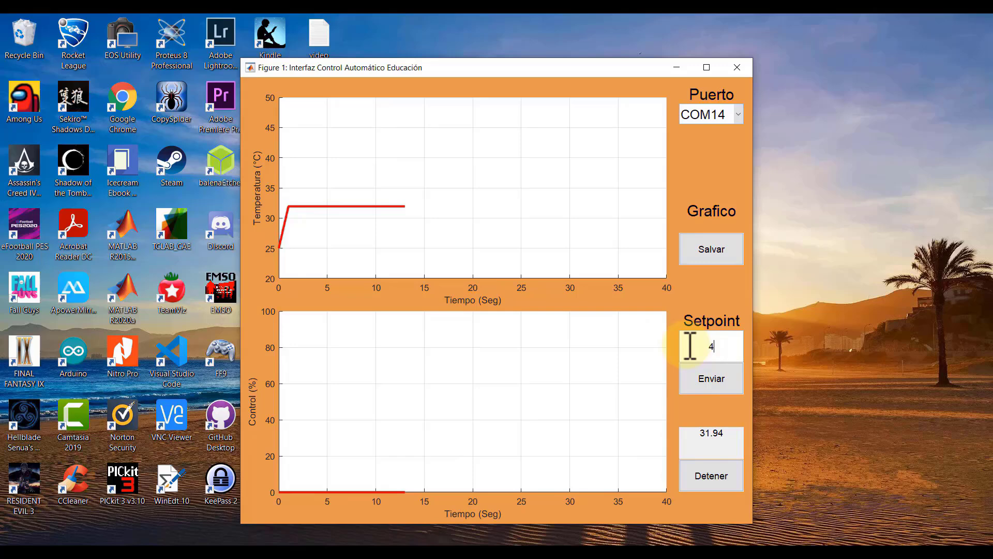
type("5")
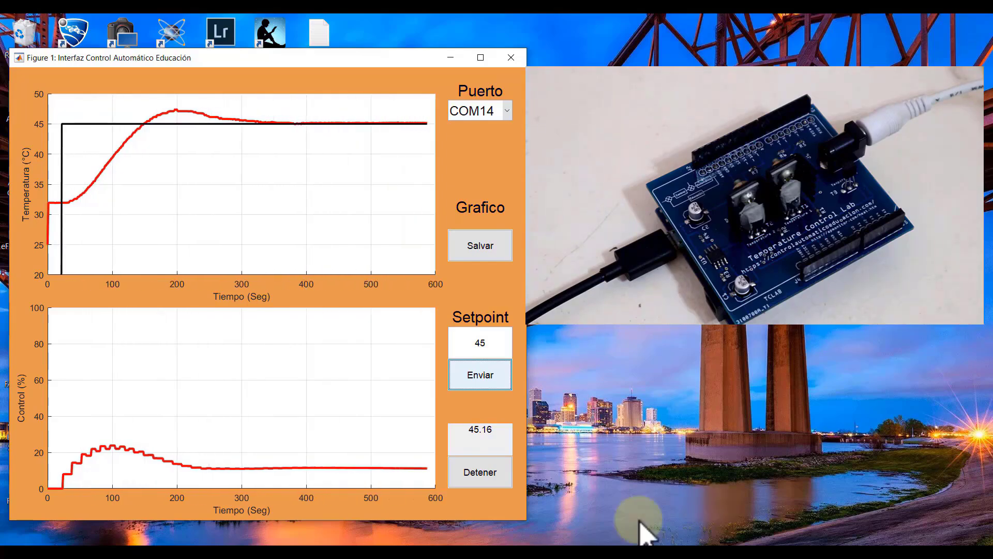
left_click(480, 375)
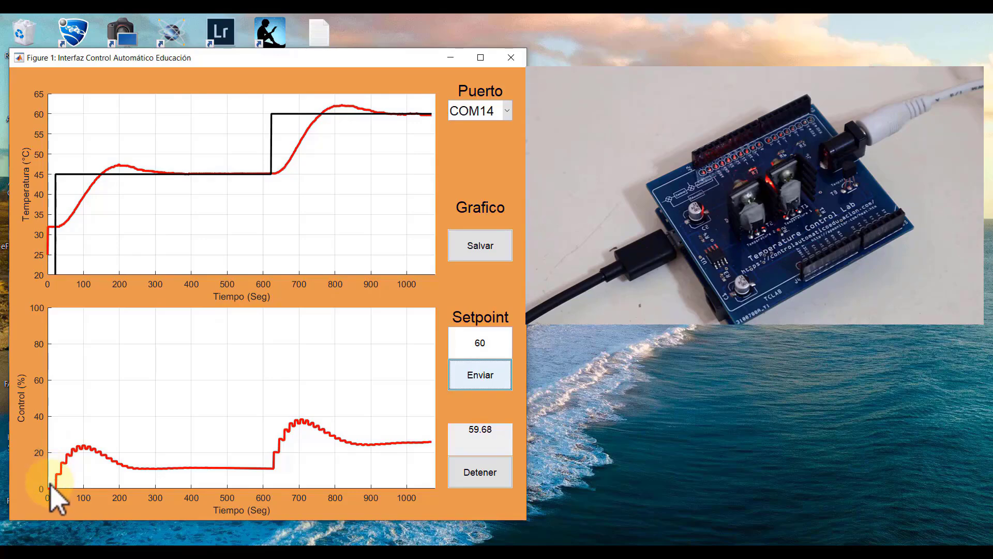
mouse_move(63, 471)
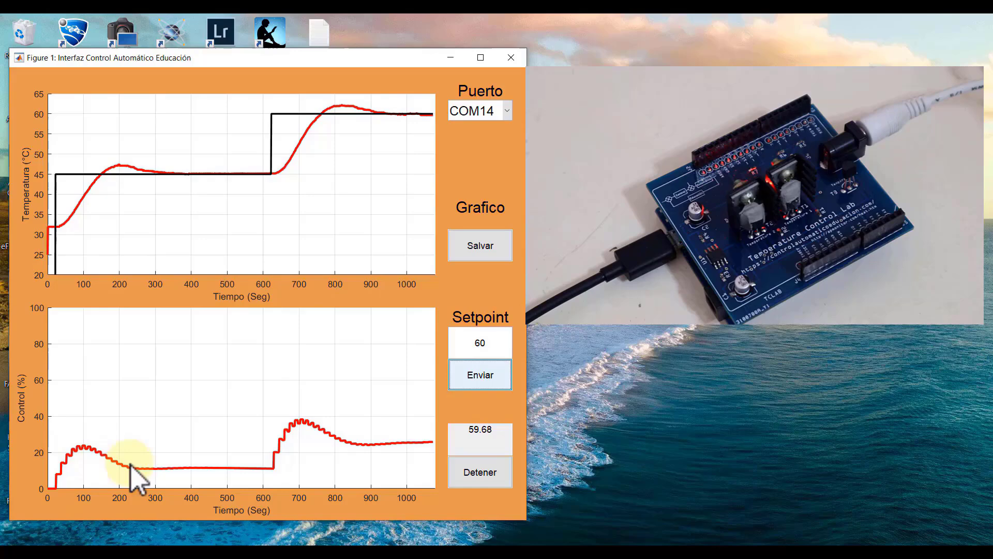
mouse_move(68, 235)
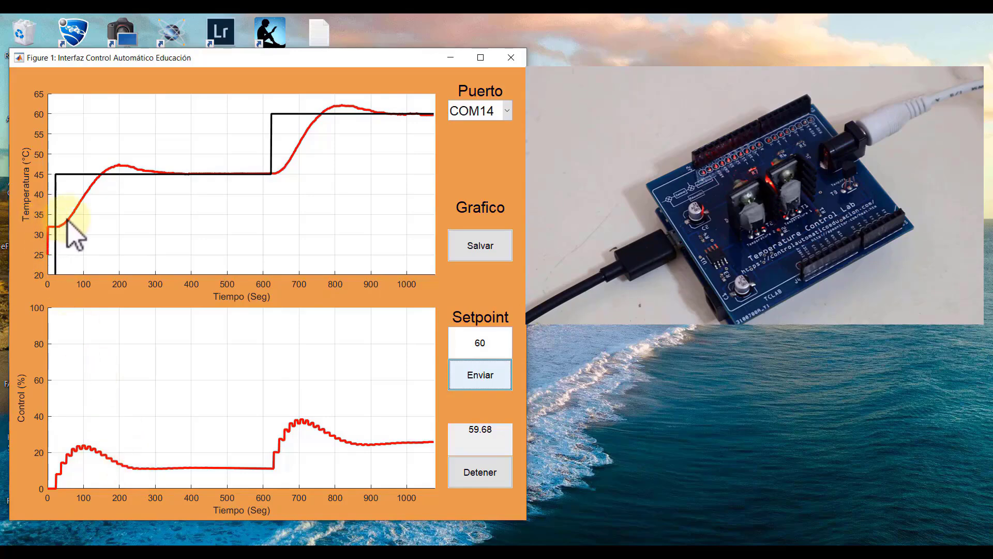
mouse_move(126, 181)
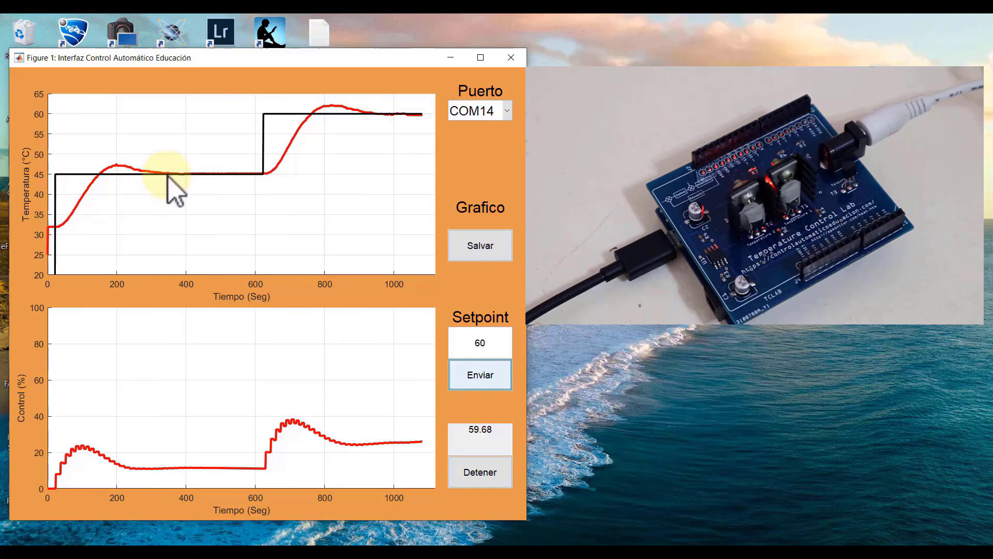
mouse_move(208, 195)
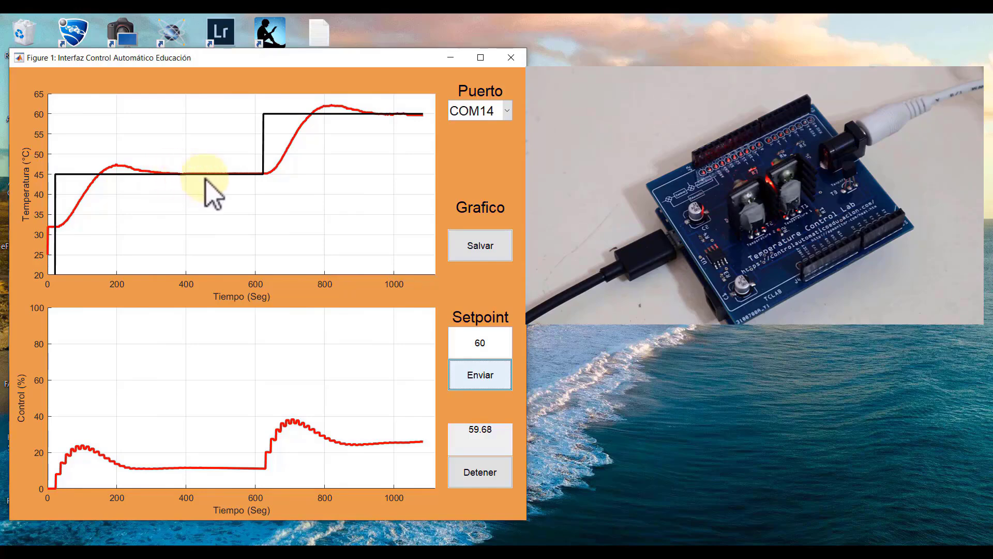
mouse_move(263, 180)
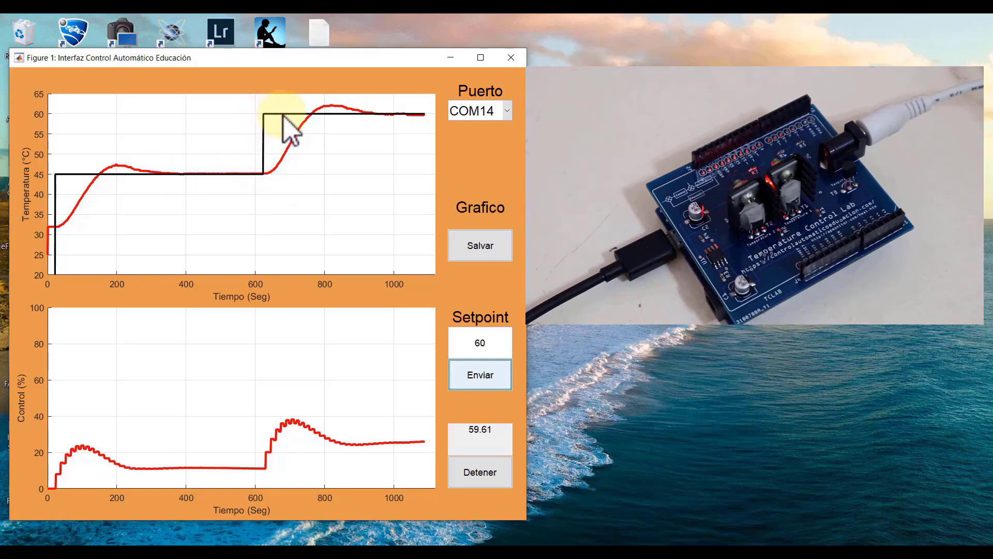
mouse_move(309, 438)
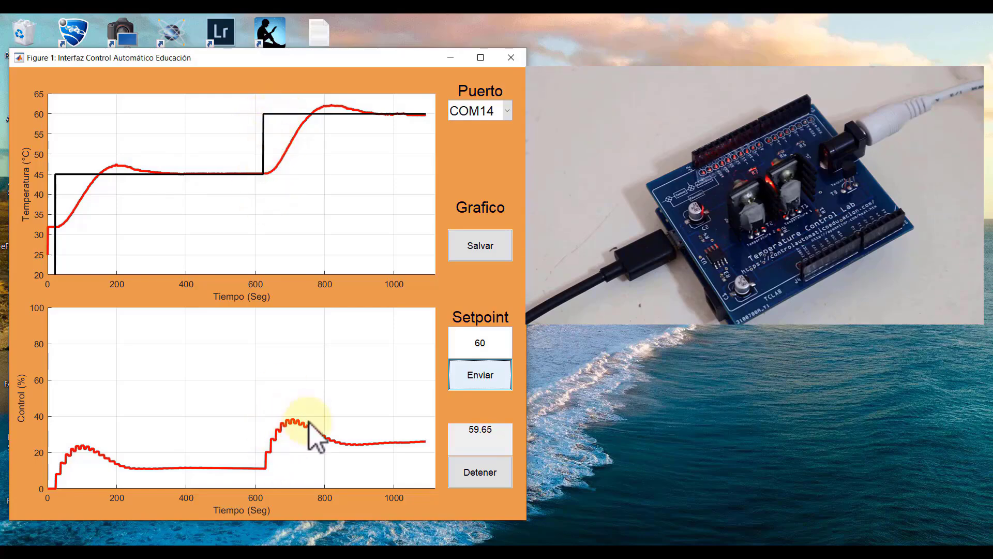
mouse_move(267, 187)
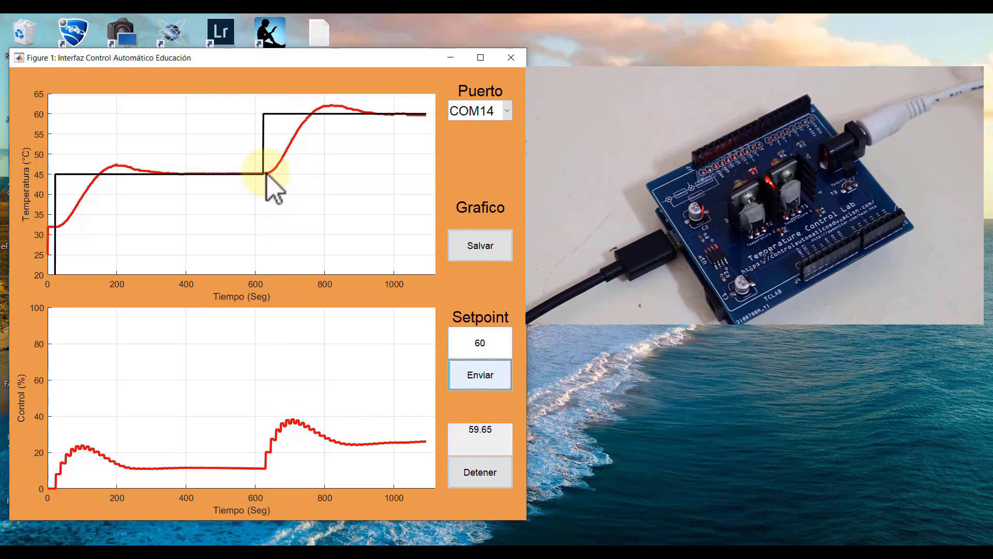
mouse_move(380, 135)
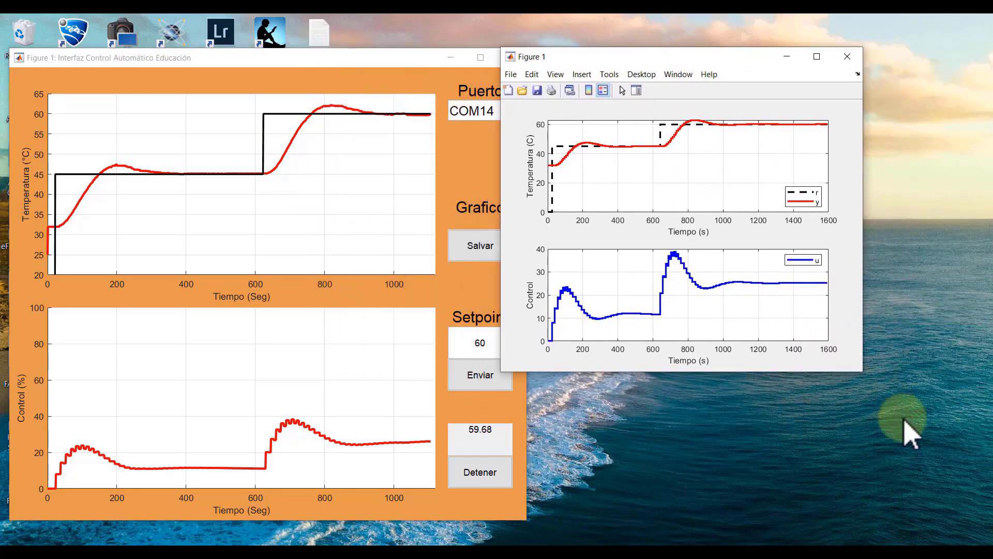
mouse_move(892, 409)
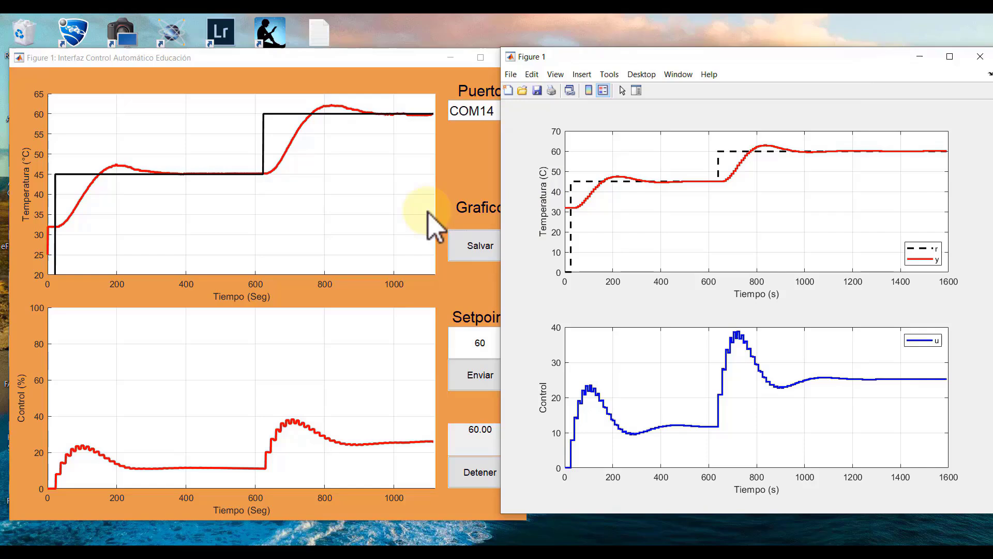
mouse_move(516, 256)
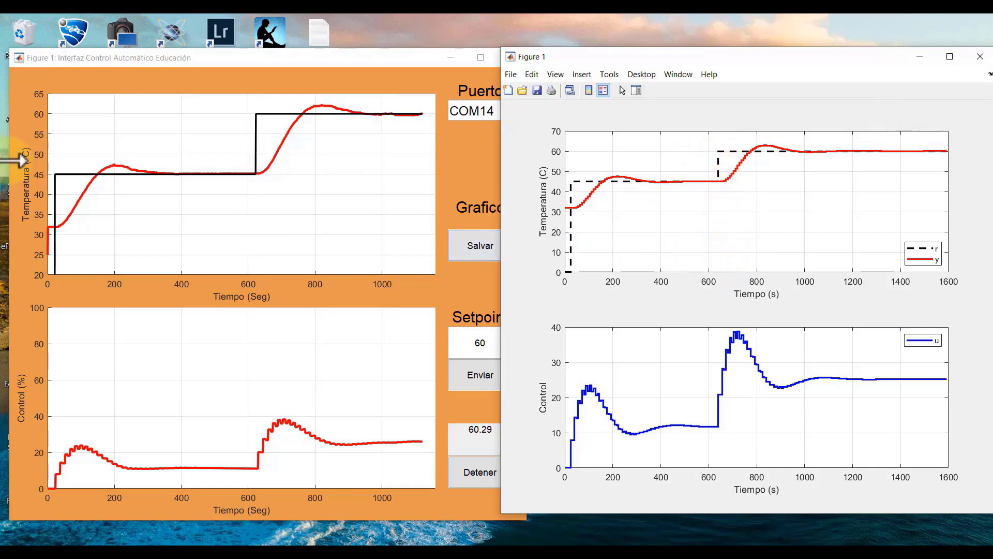
mouse_move(659, 182)
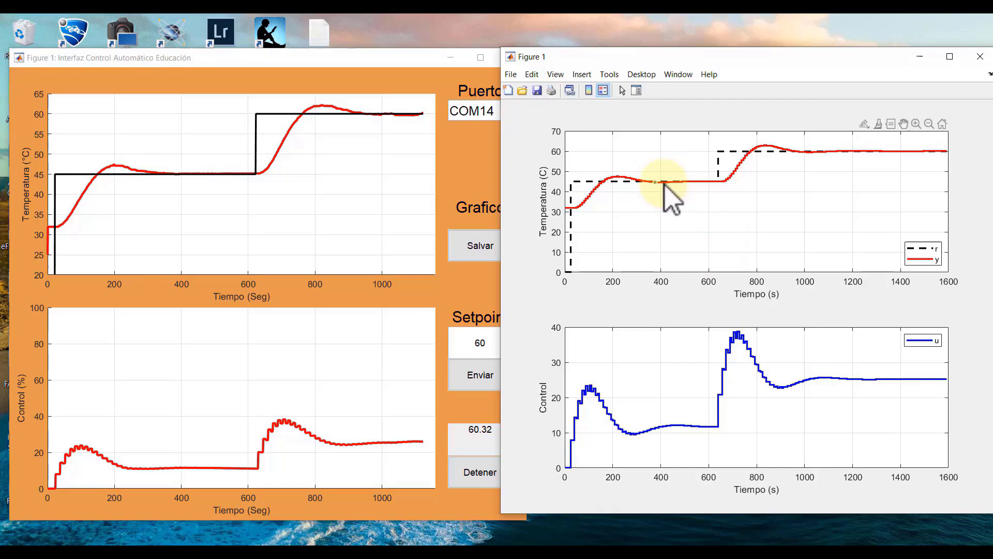
mouse_move(248, 117)
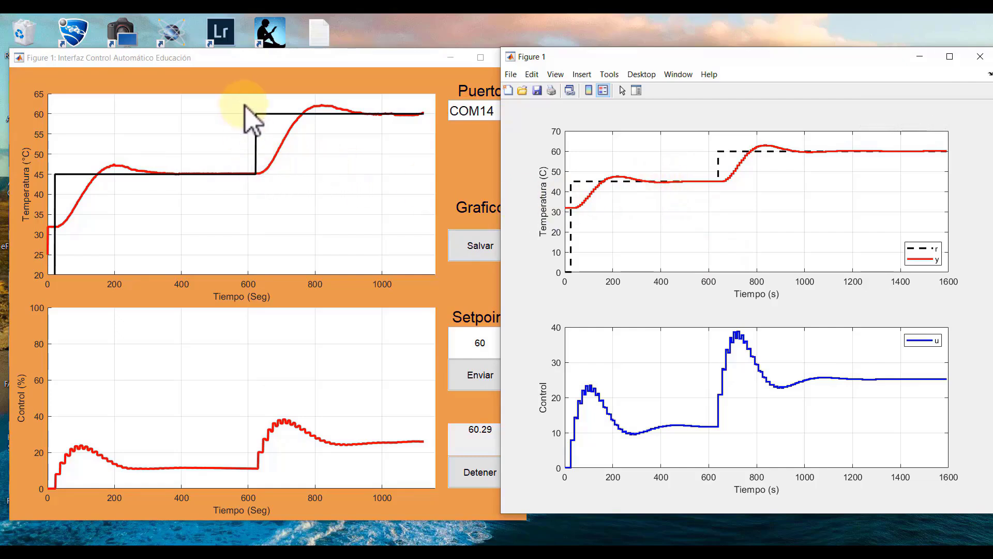
mouse_move(730, 205)
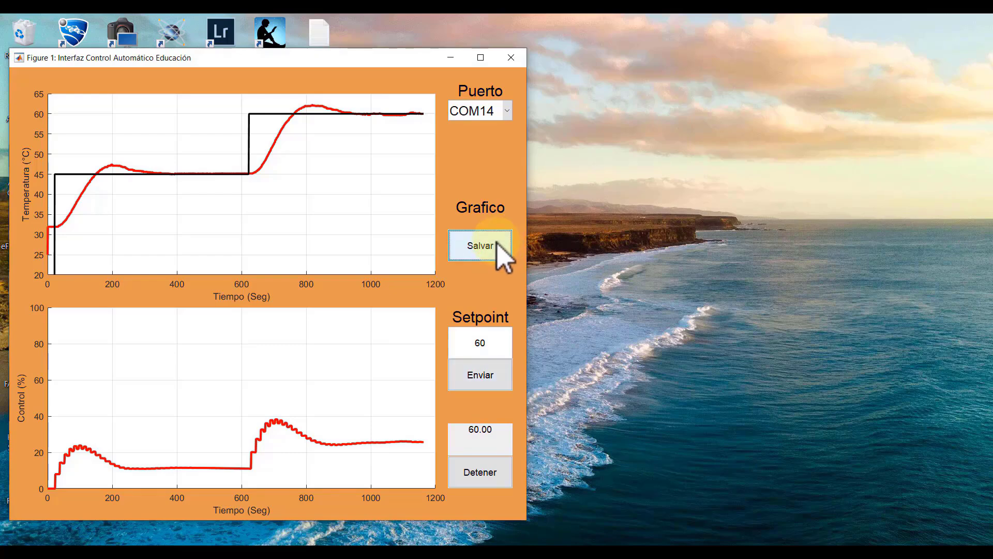
Save the recorded response as Respuesta_Control.txt, then send a setpoint of 0
left_click(480, 245)
type("Respuesta_Control")
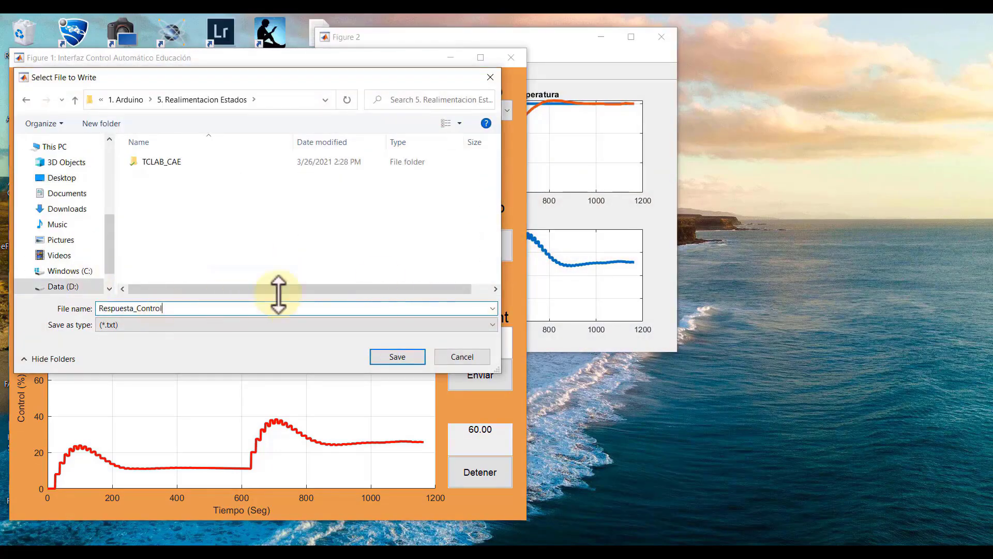
left_click(398, 356)
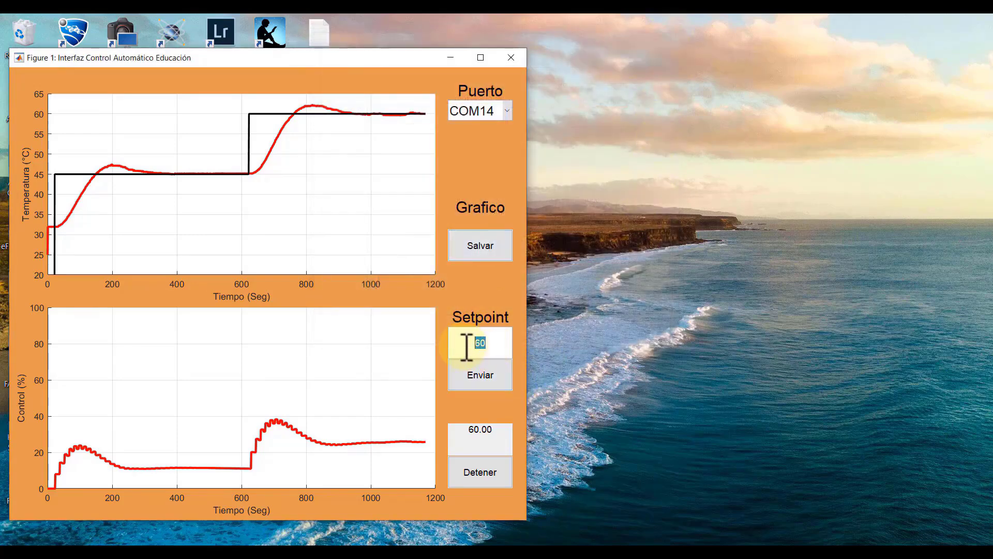
left_click(480, 375)
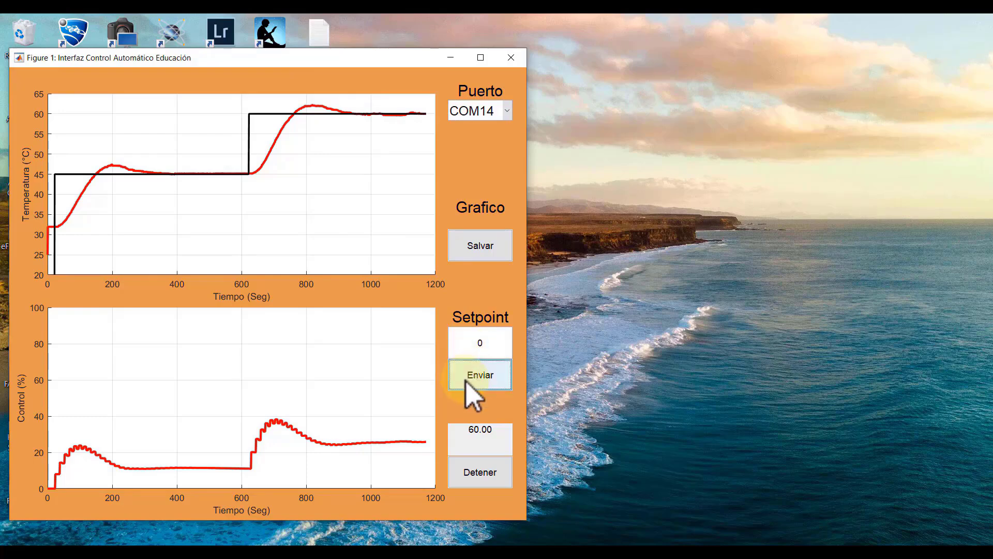